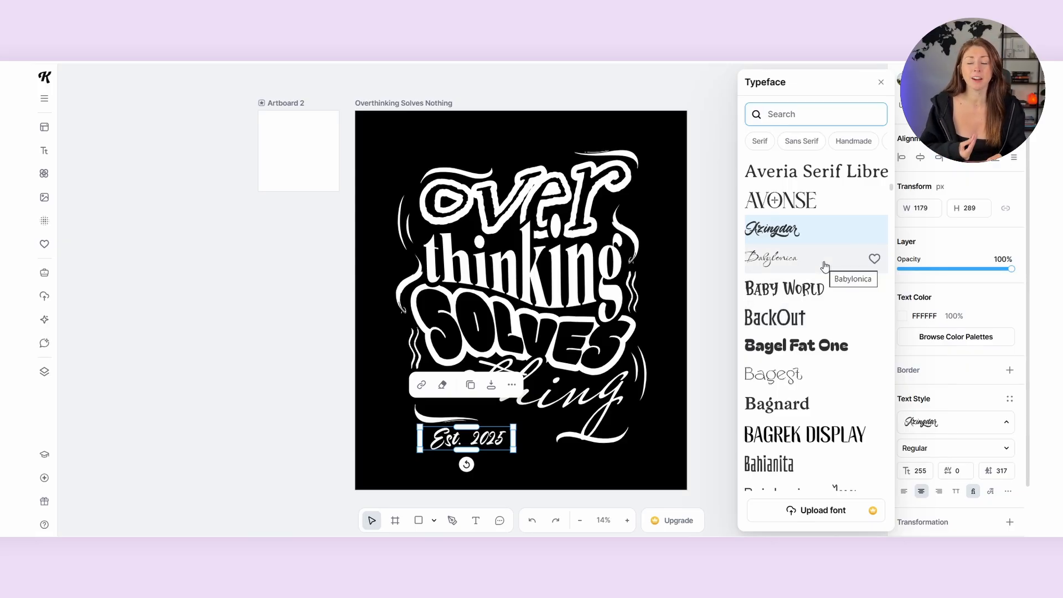
Switch the Est. 2025 text to a plain serif typeface from the font list.
click(777, 228)
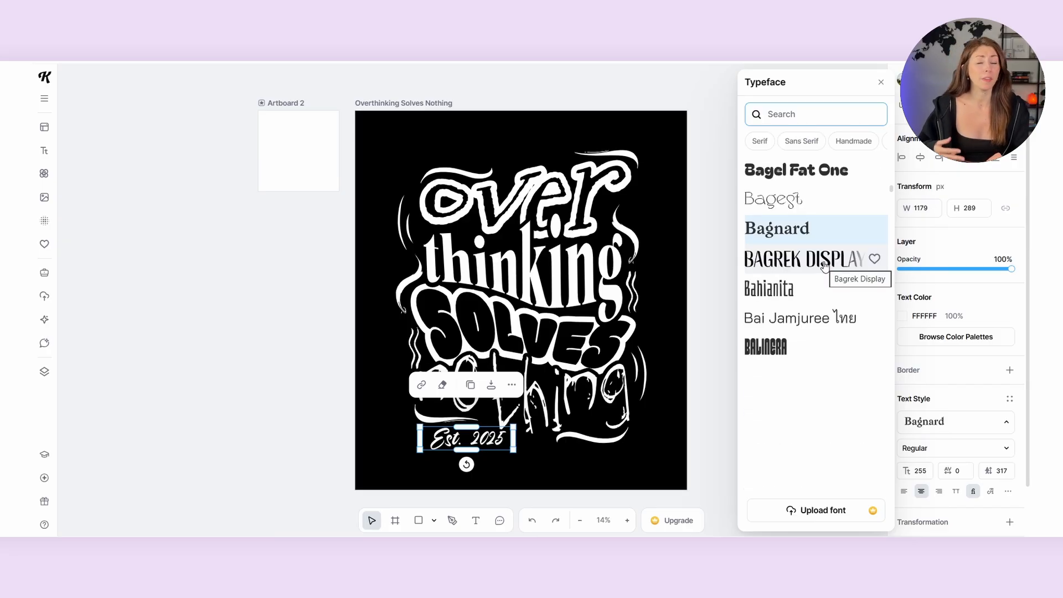
scroll(down, 3)
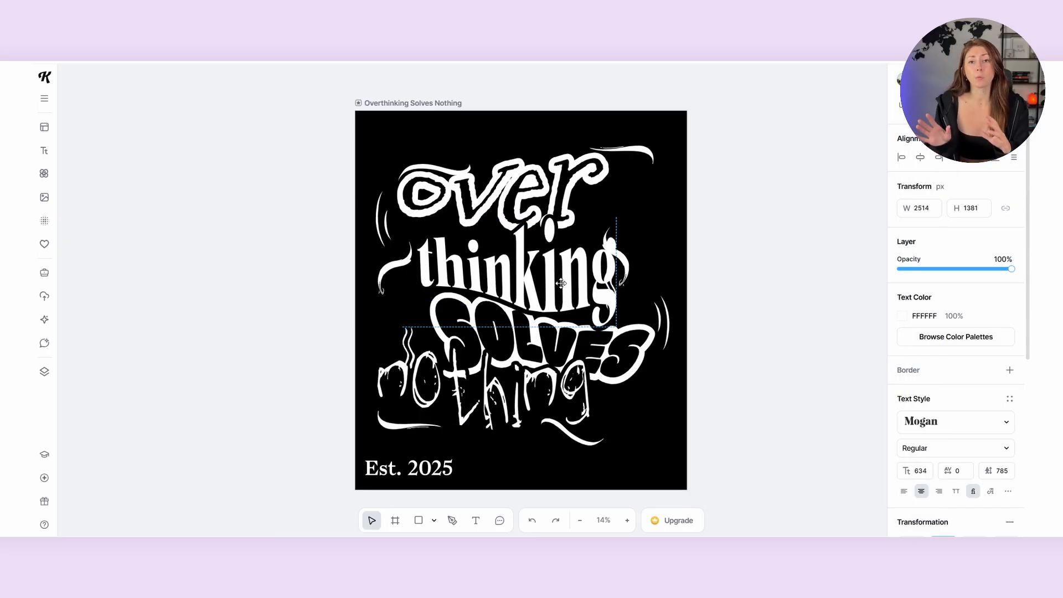
click(954, 422)
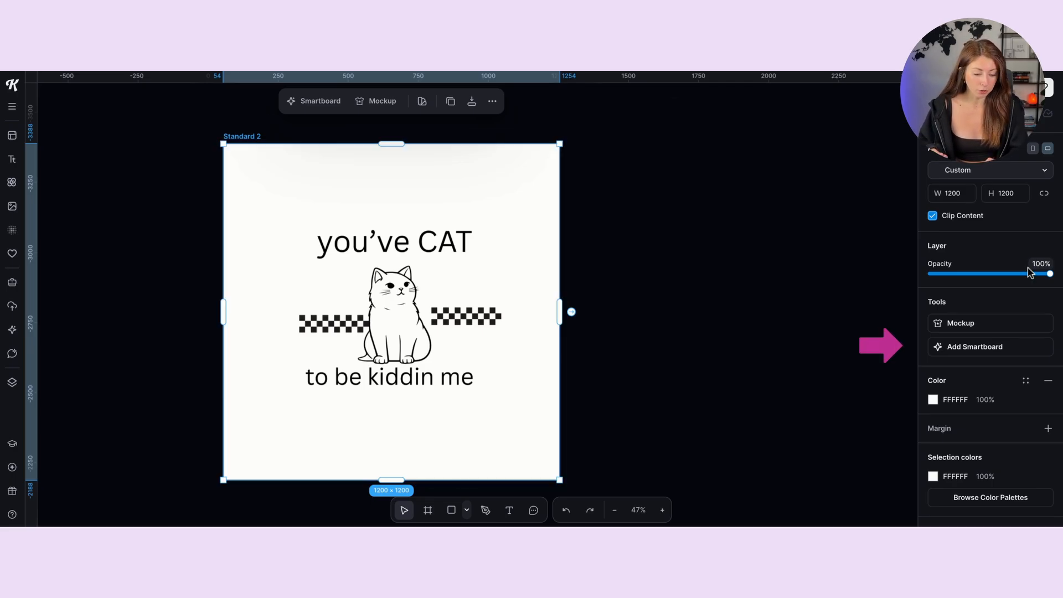
Link a Smartboard prompted 'turn this into a better designed graphic design for a tshirt', using ChatGPT Image 1 HD.
click(973, 347)
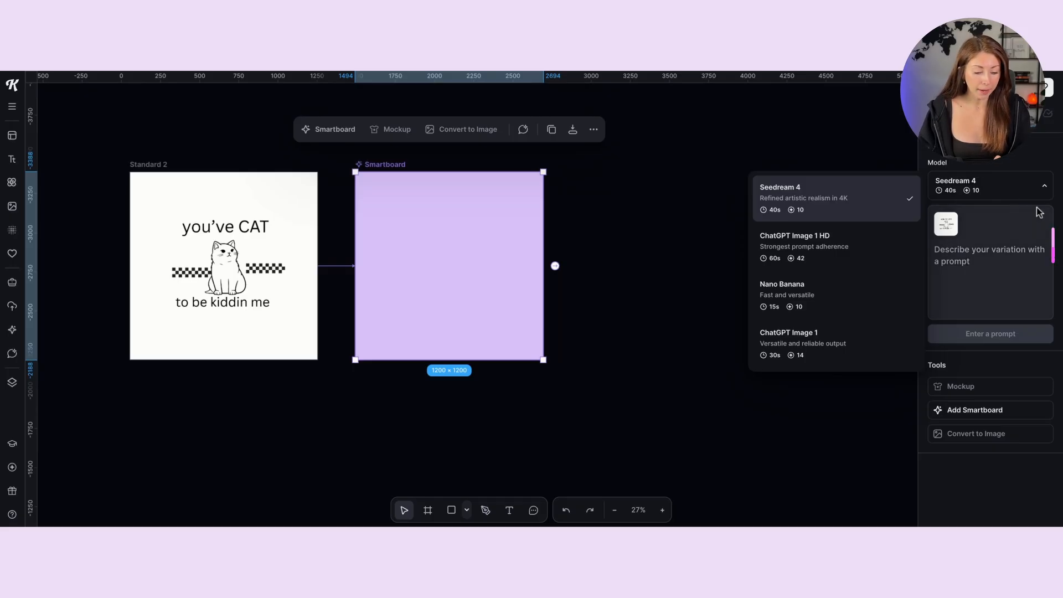
text(turn this into a better designed graphic design for a tshirt)
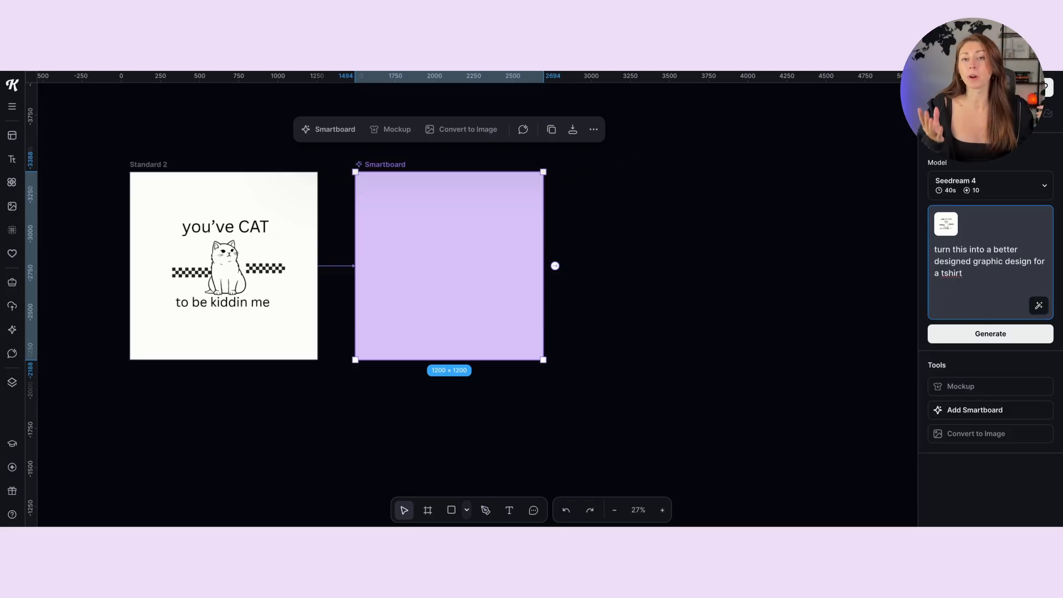
click(989, 185)
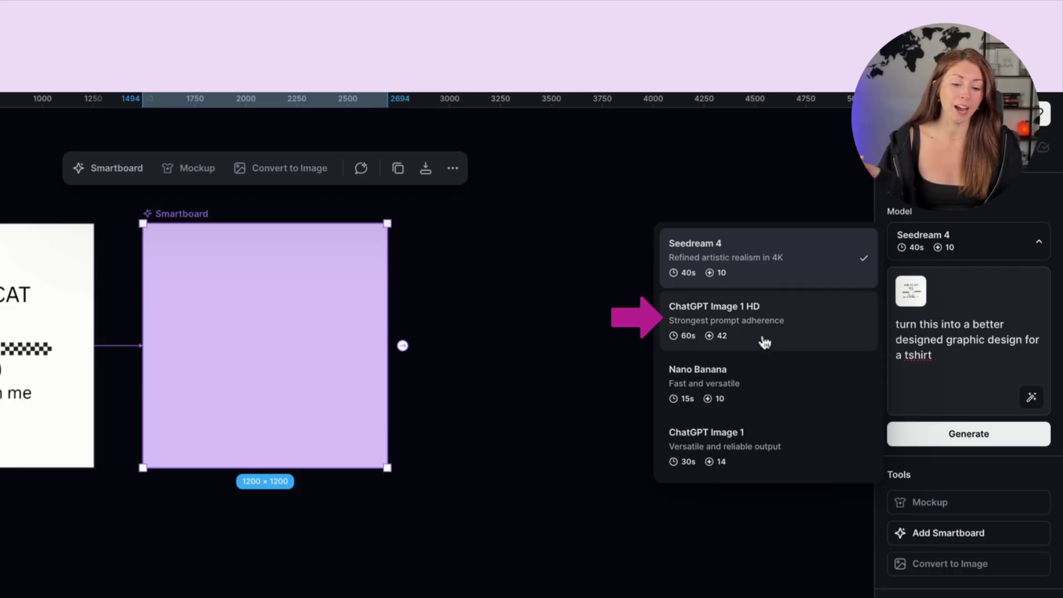
mouse_move(740, 398)
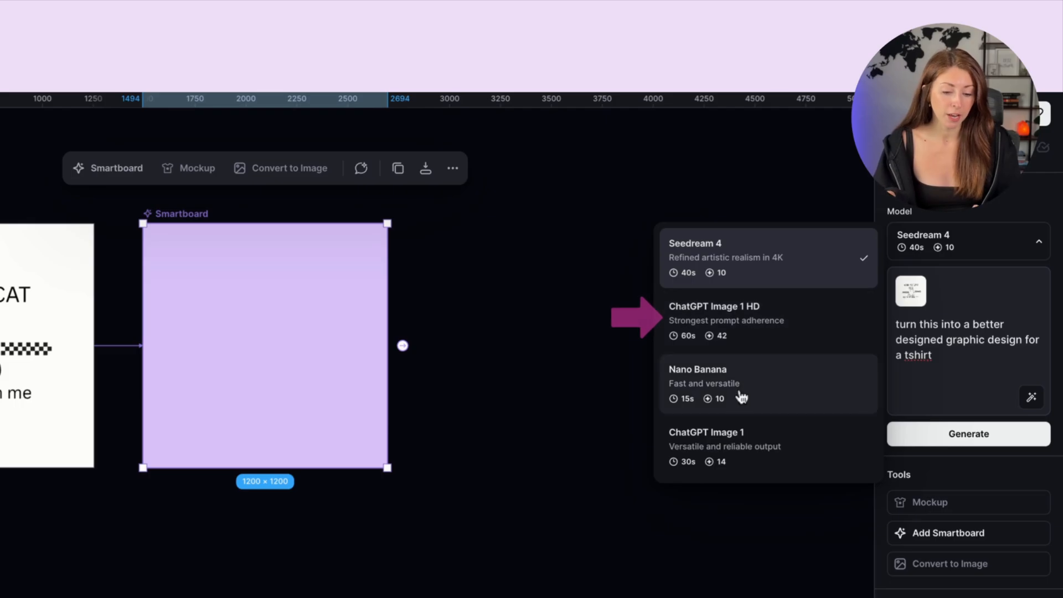
mouse_move(812, 332)
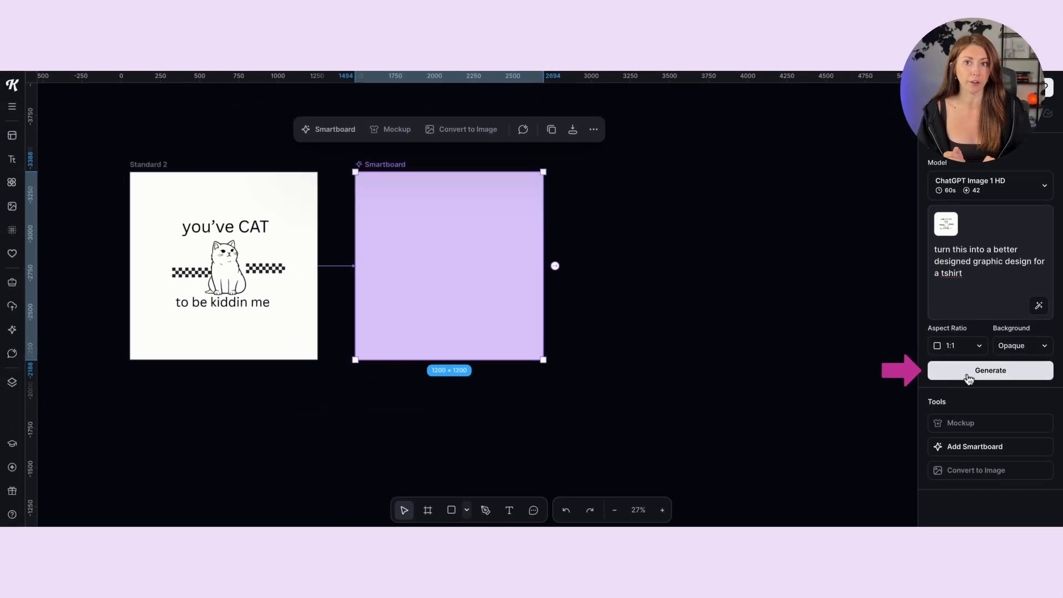
Generate the bold arched-serif cat redesign on cream and zoom in to compare.
click(990, 371)
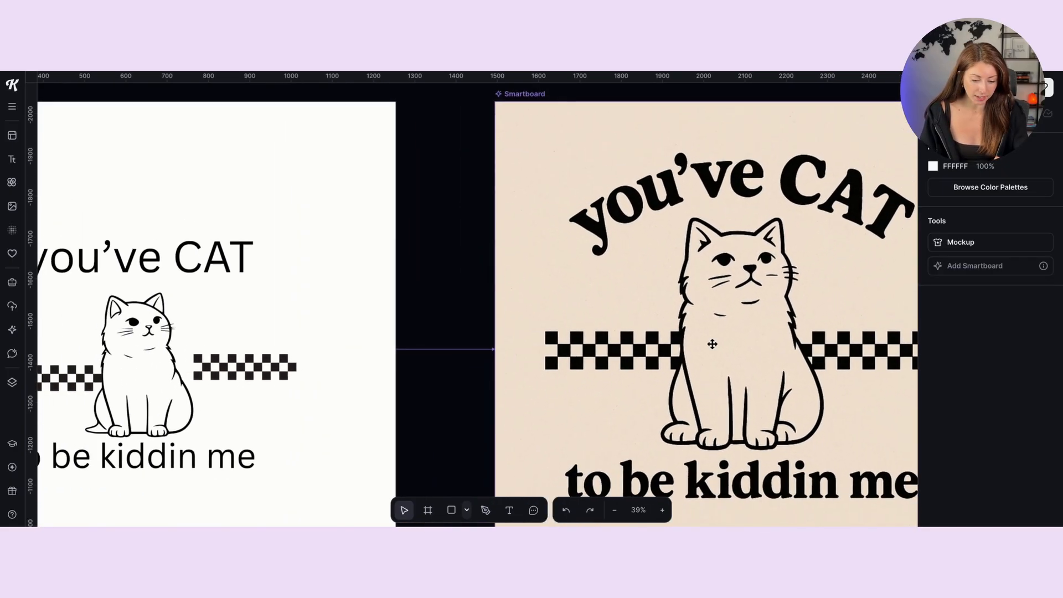
click(661, 509)
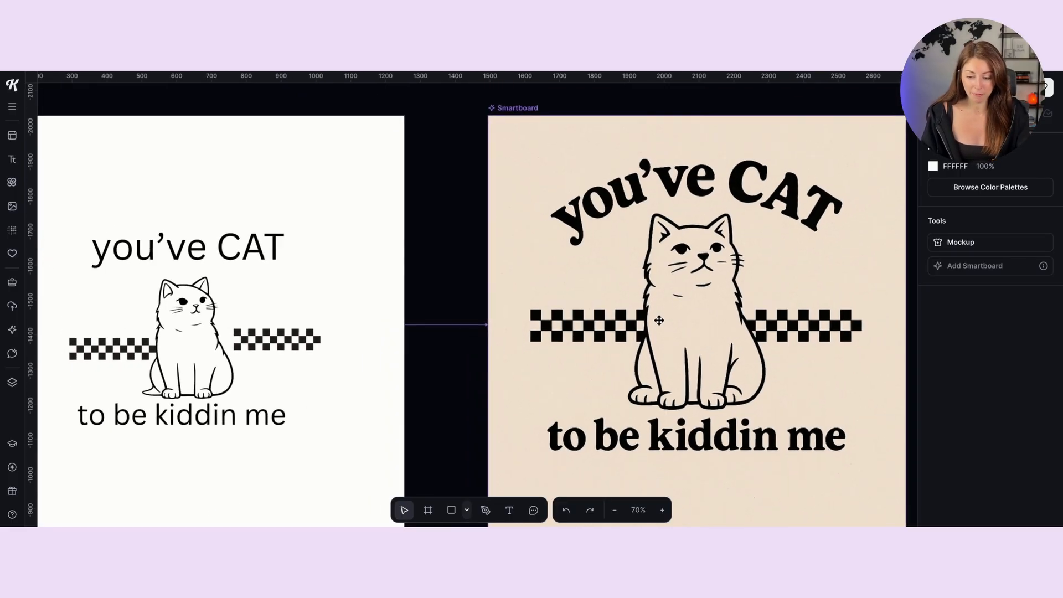
scroll(down, 3)
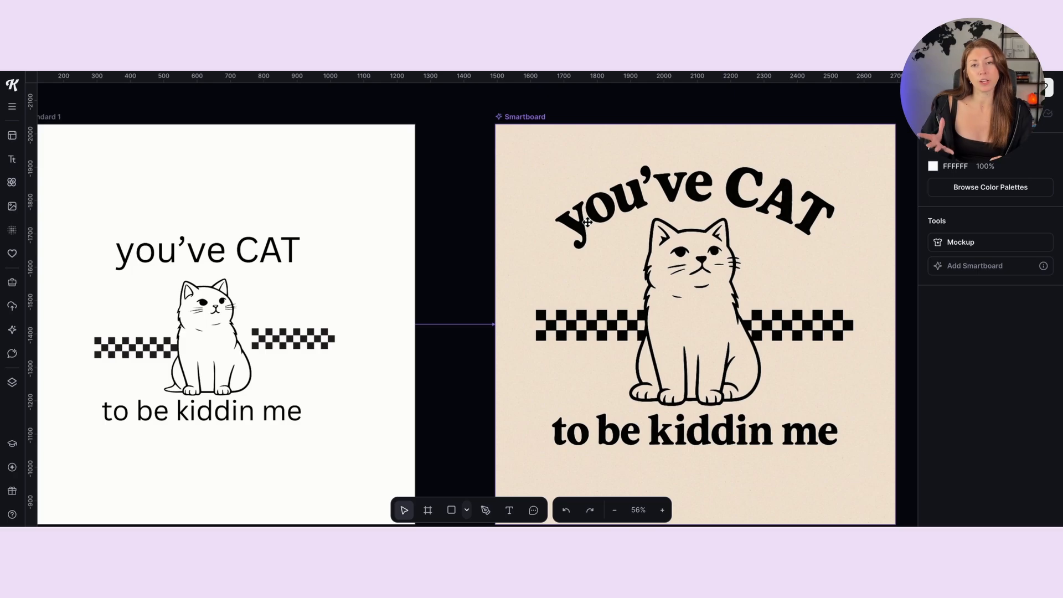
mouse_move(562, 210)
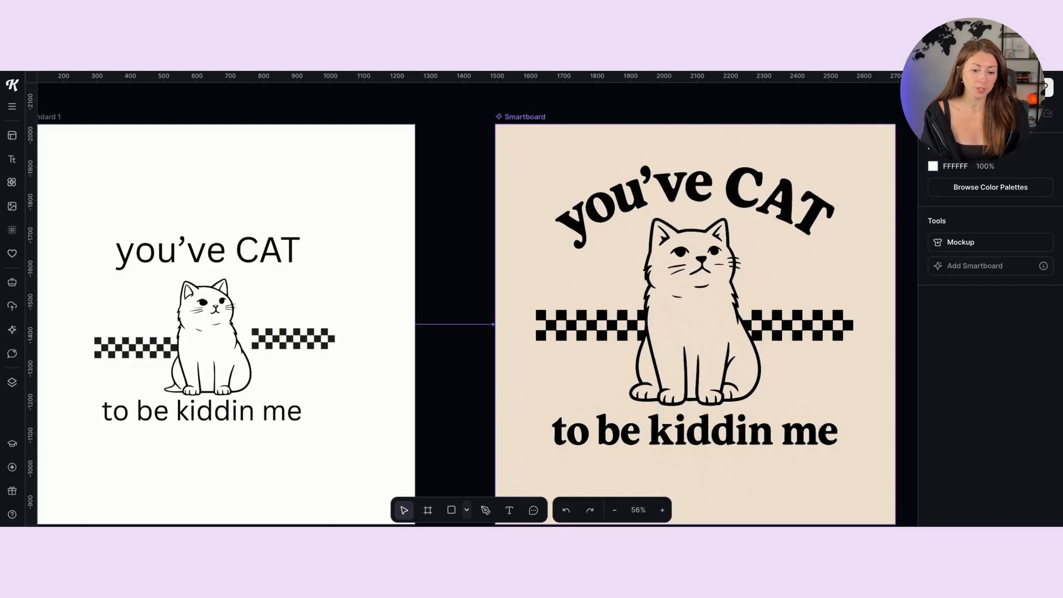
Turn the generated cat design into a standalone image and remove its cream background.
click(685, 326)
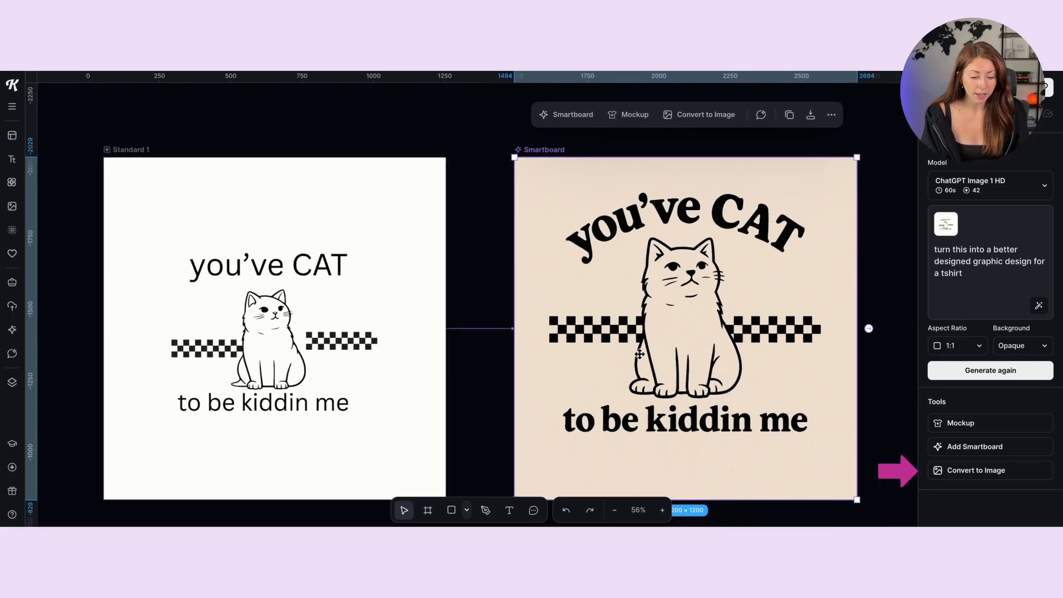
click(975, 470)
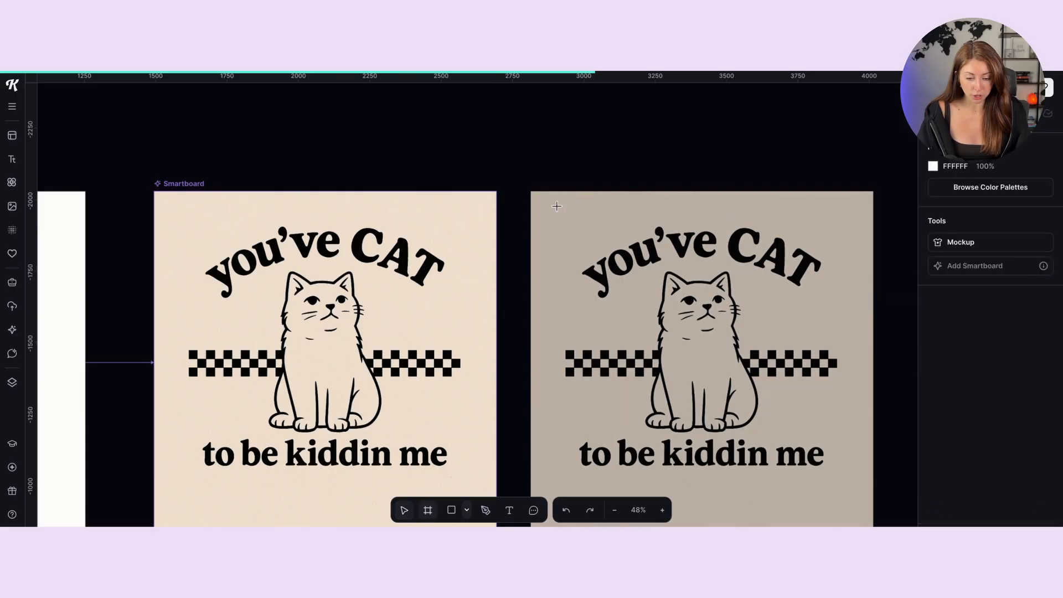
click(981, 428)
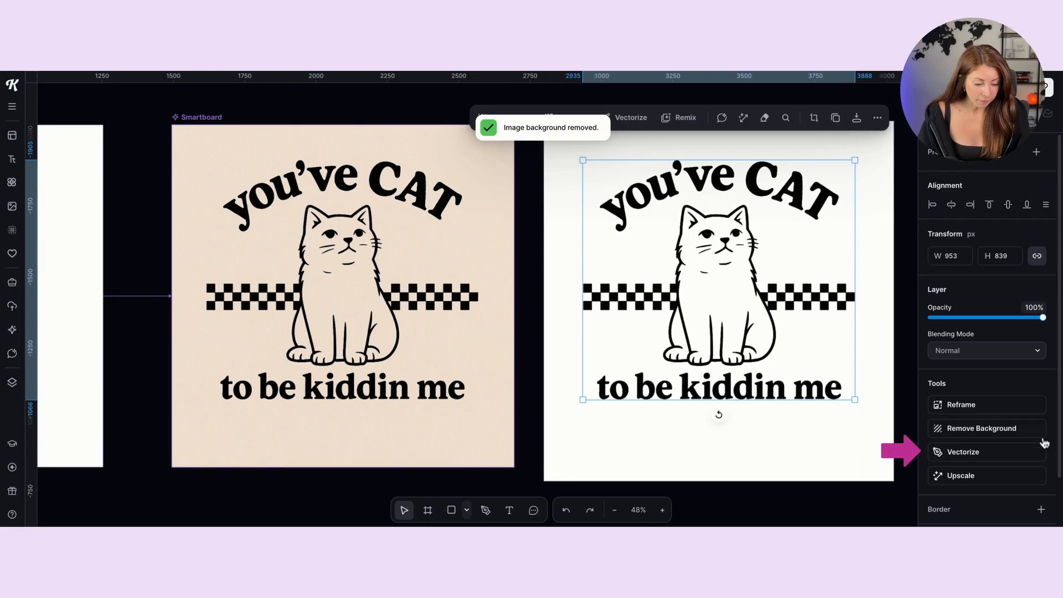
Vectorise the cat image and adjust one of its illustration colour swatches.
click(962, 452)
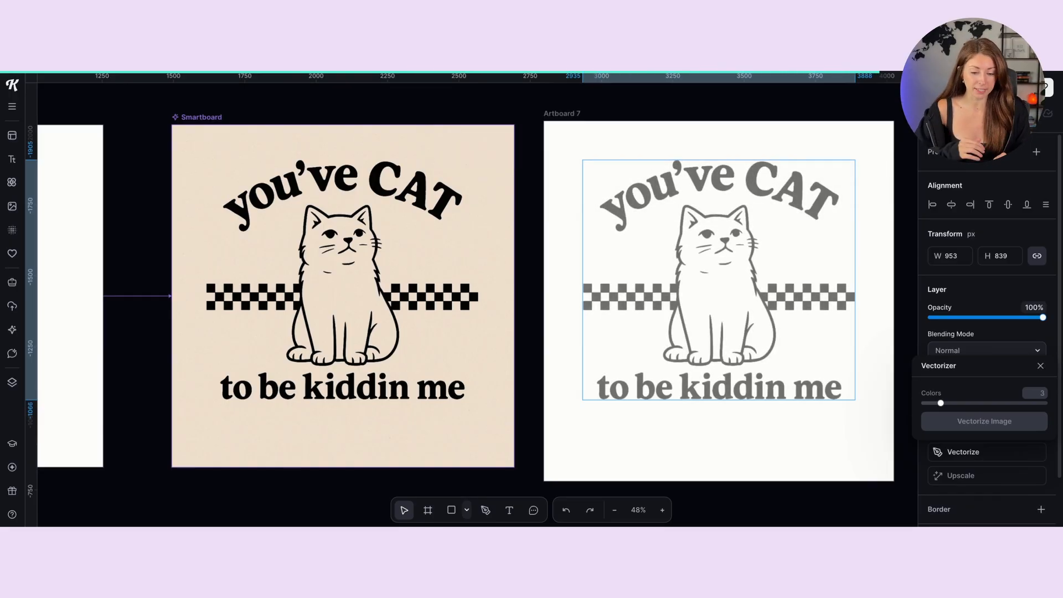
click(984, 420)
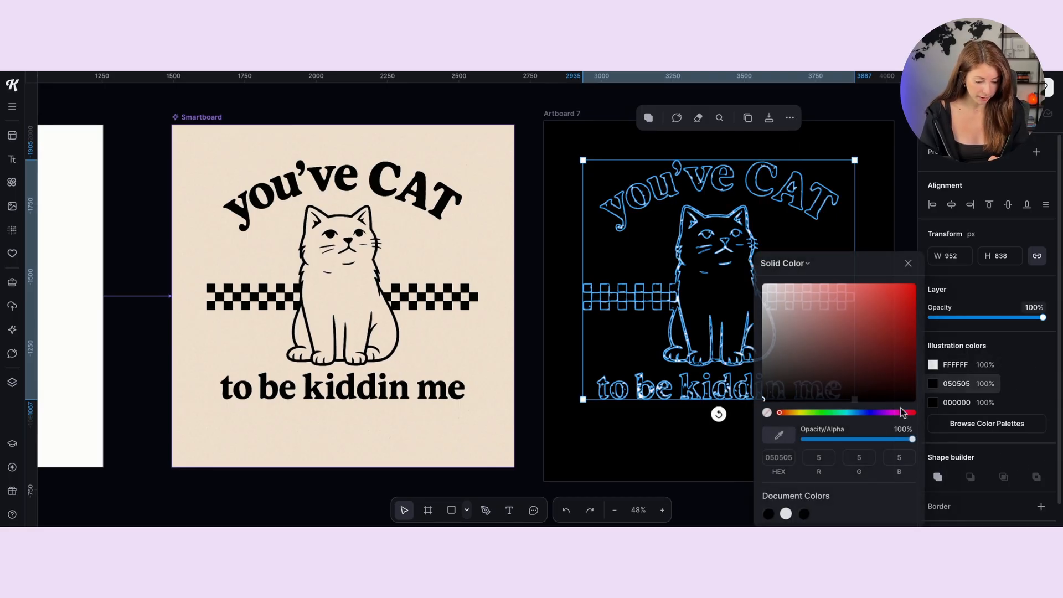
click(908, 262)
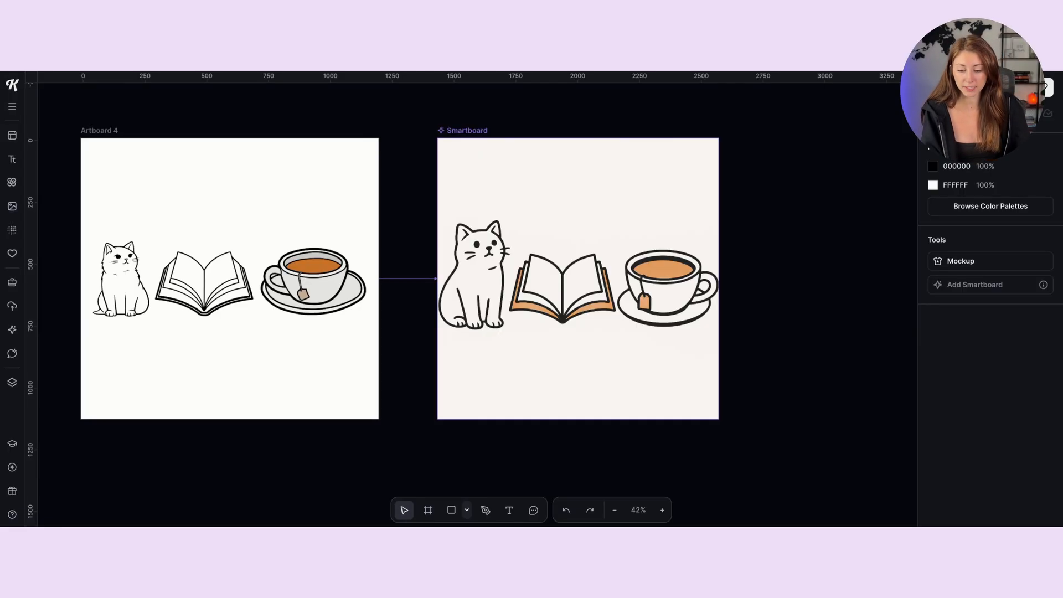
Switch to the browser tab showing the Kittl homepage.
click(229, 278)
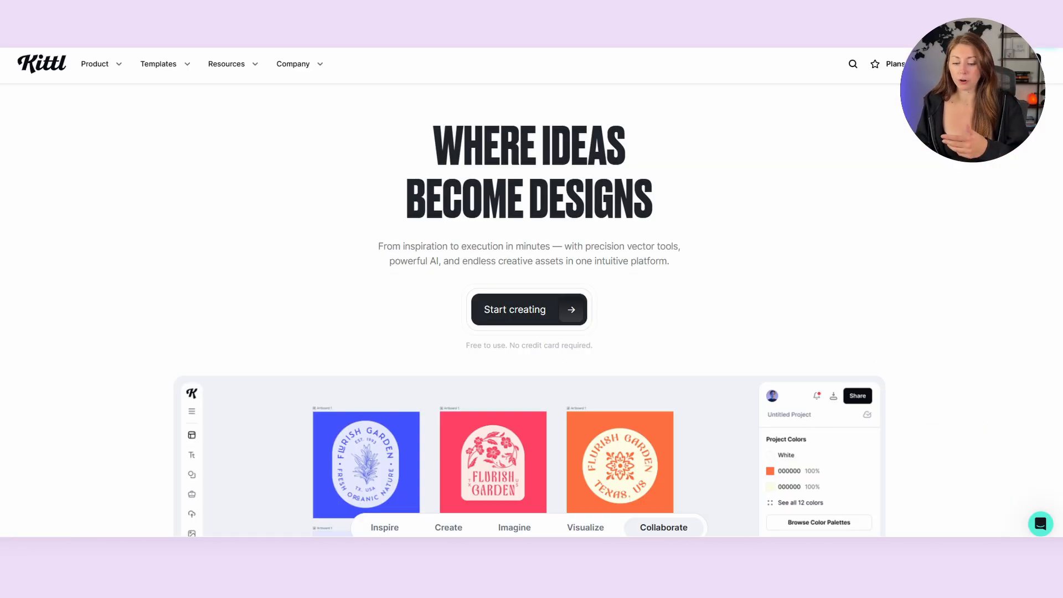
Return to the editor and select the cat, book and teacup icon Smartboard.
click(515, 309)
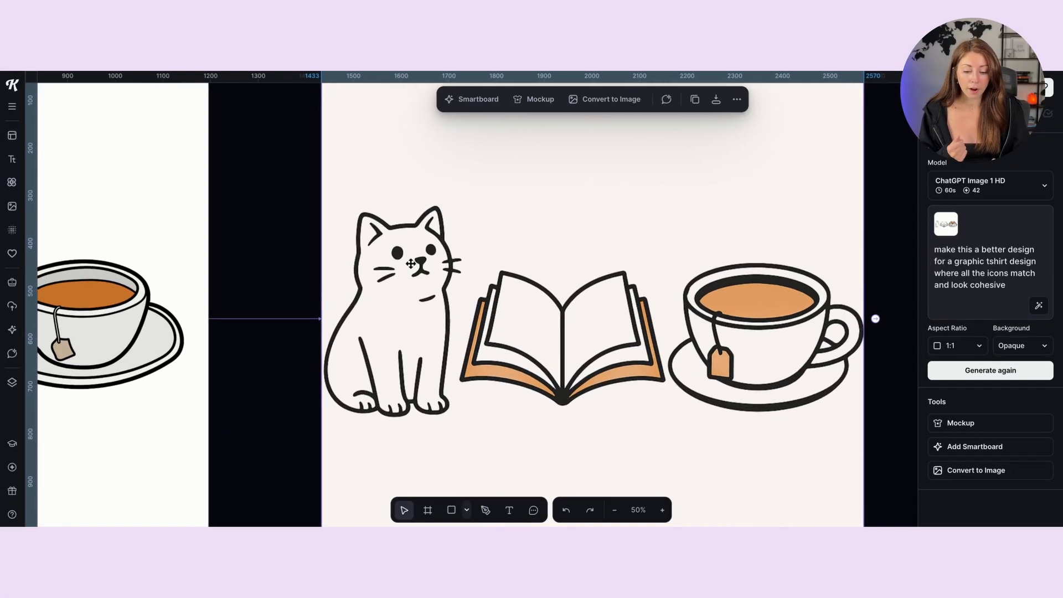
Move to Artboard 9 holding the TAKE ME TO THE MOUNTAINS sketch.
click(662, 510)
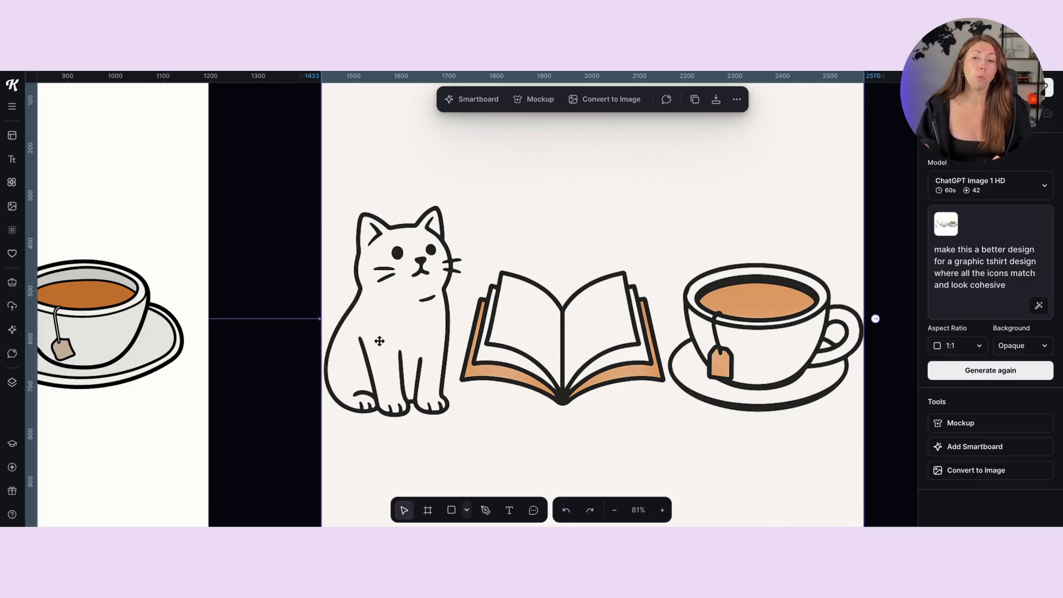
mouse_move(753, 310)
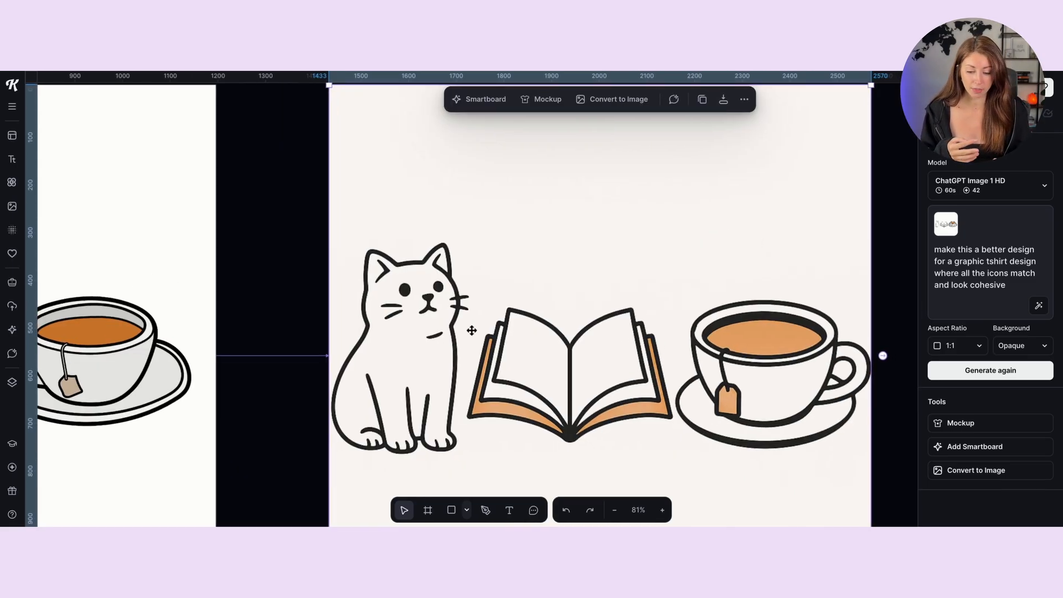
mouse_move(513, 345)
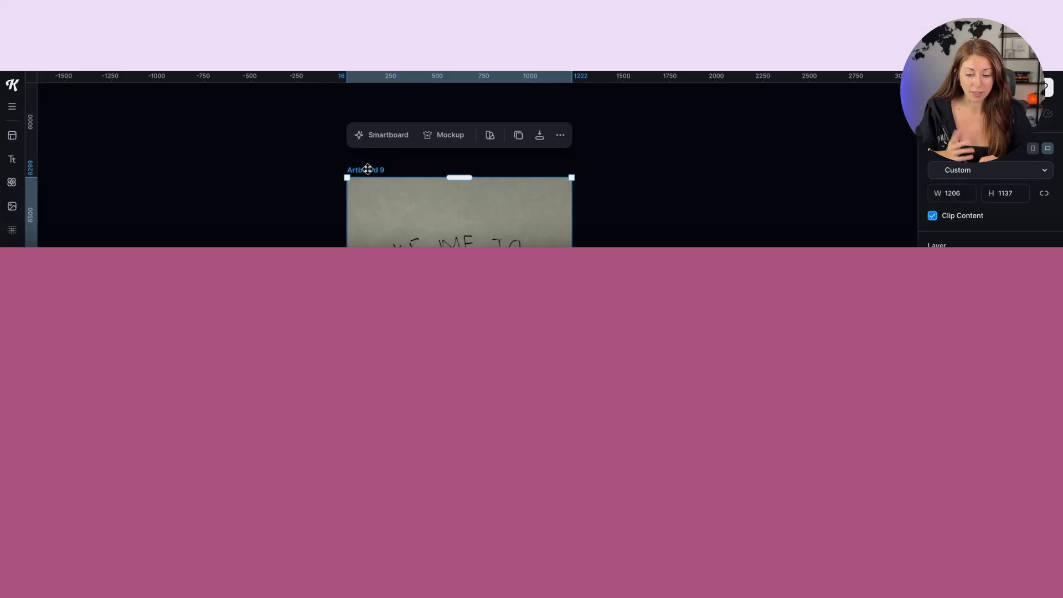
Prompt the sketch's Smartboard with 'turn this sketch into a better designed graphic design for a tshirt'.
click(387, 134)
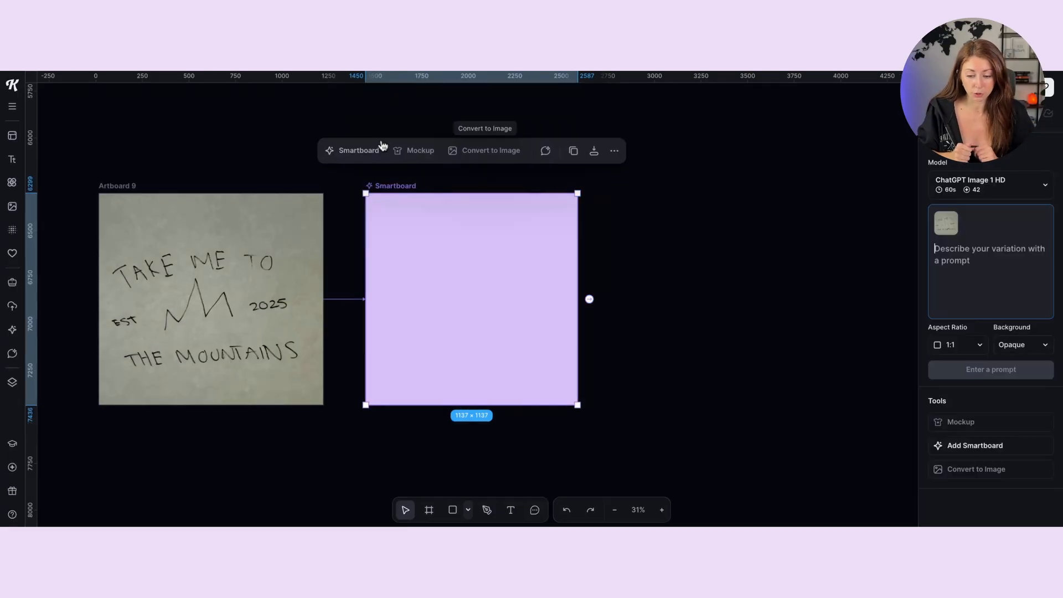
text(turn this sketch into a better designed graphic design for a tshirt)
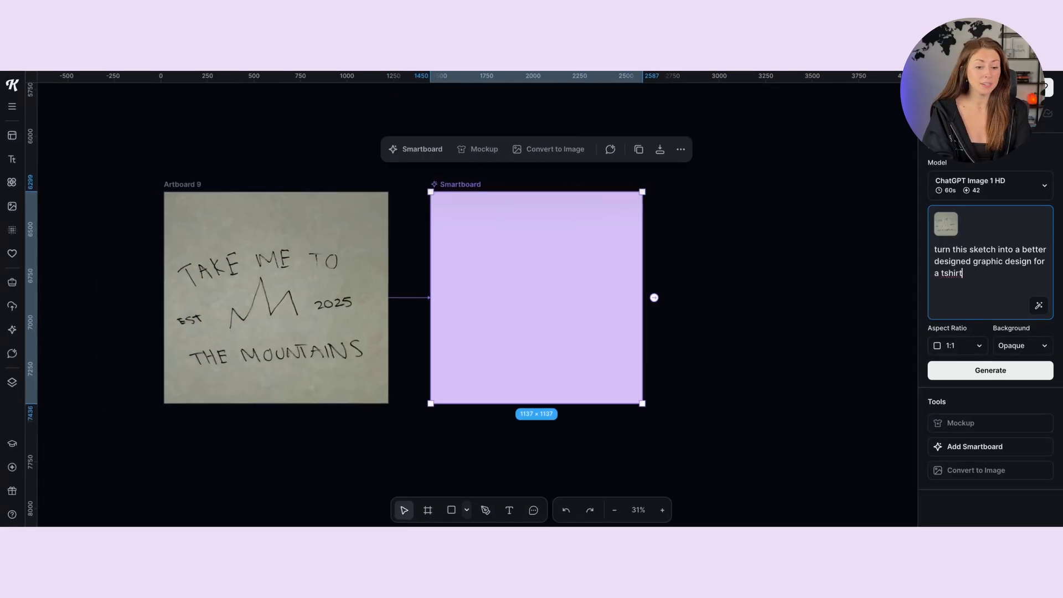
click(990, 261)
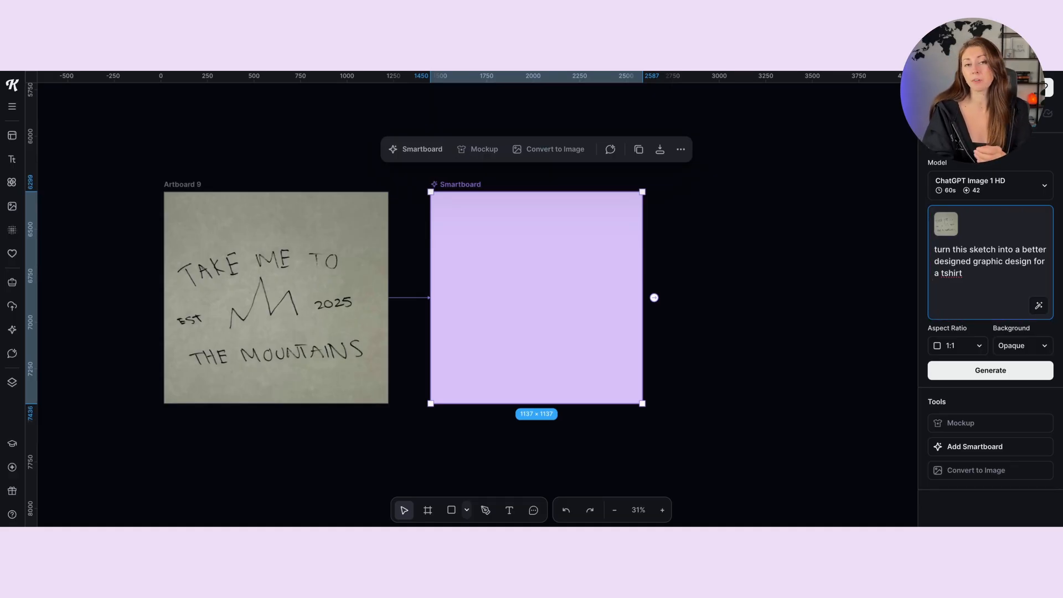
double_click(981, 249)
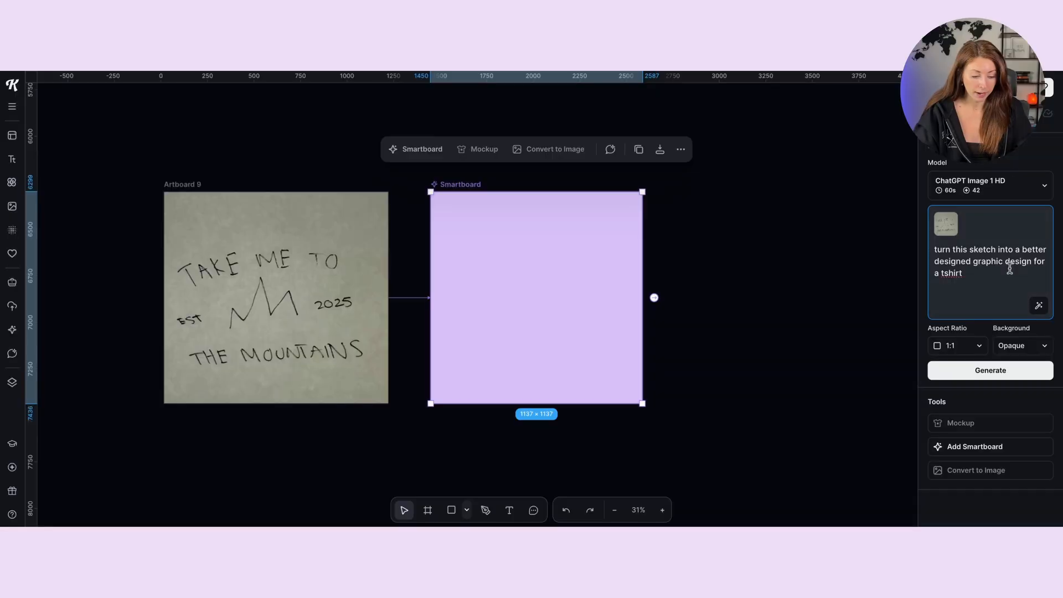
click(989, 370)
text(make this look like 1 cohesive watercolor graphic)
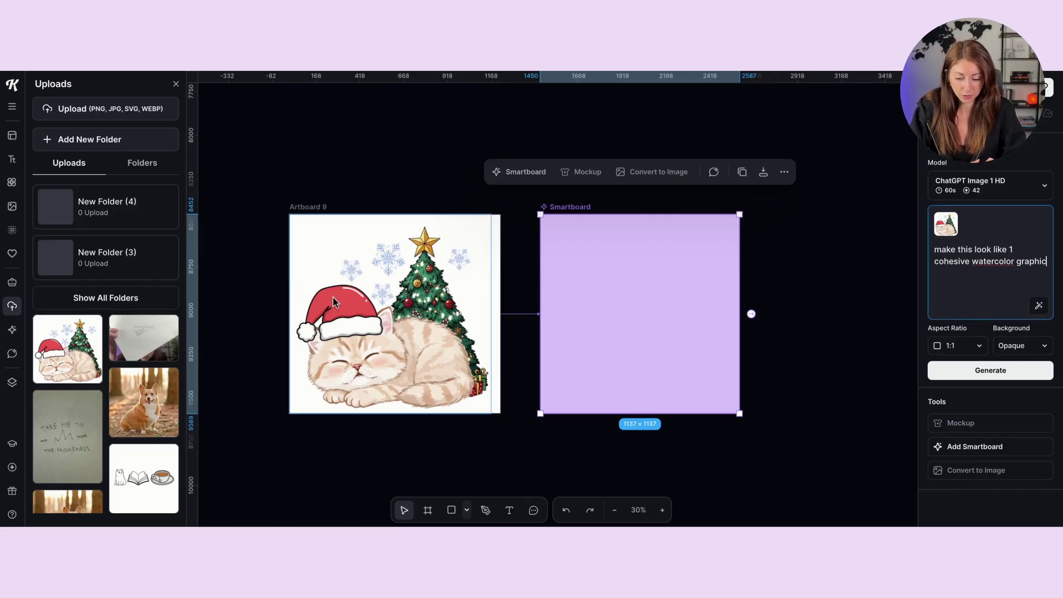
Generate the watercolor redesign of the Christmas cat from the Smartboard panel.
scroll(down, 3)
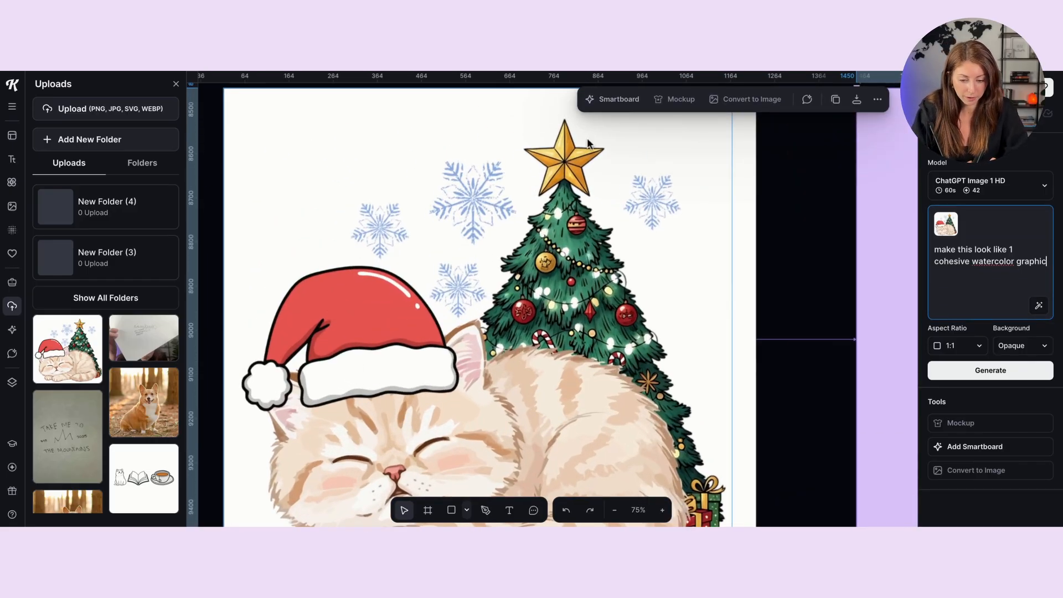
mouse_move(477, 230)
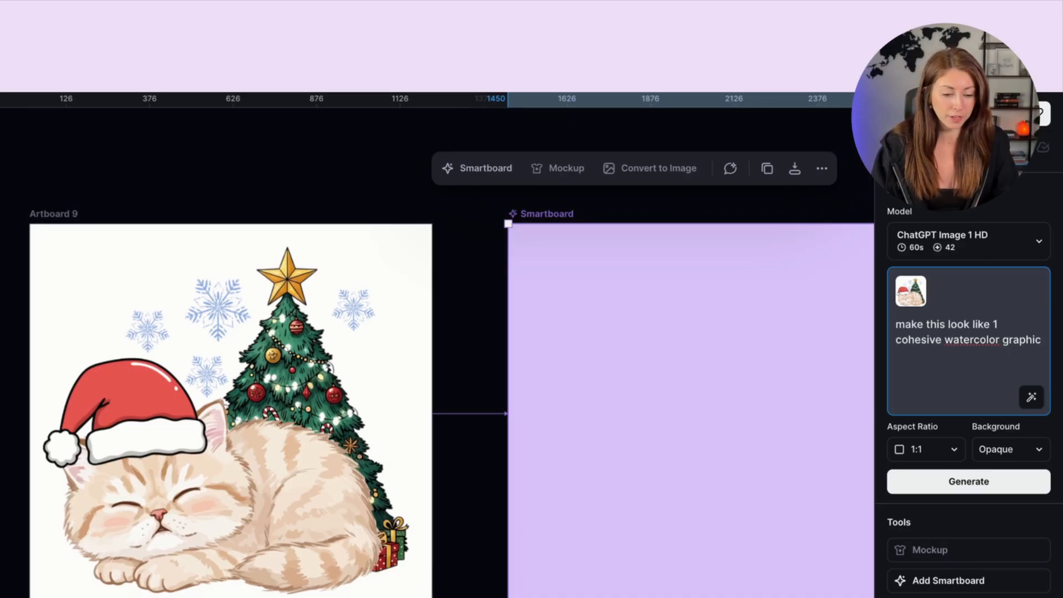
mouse_move(852, 350)
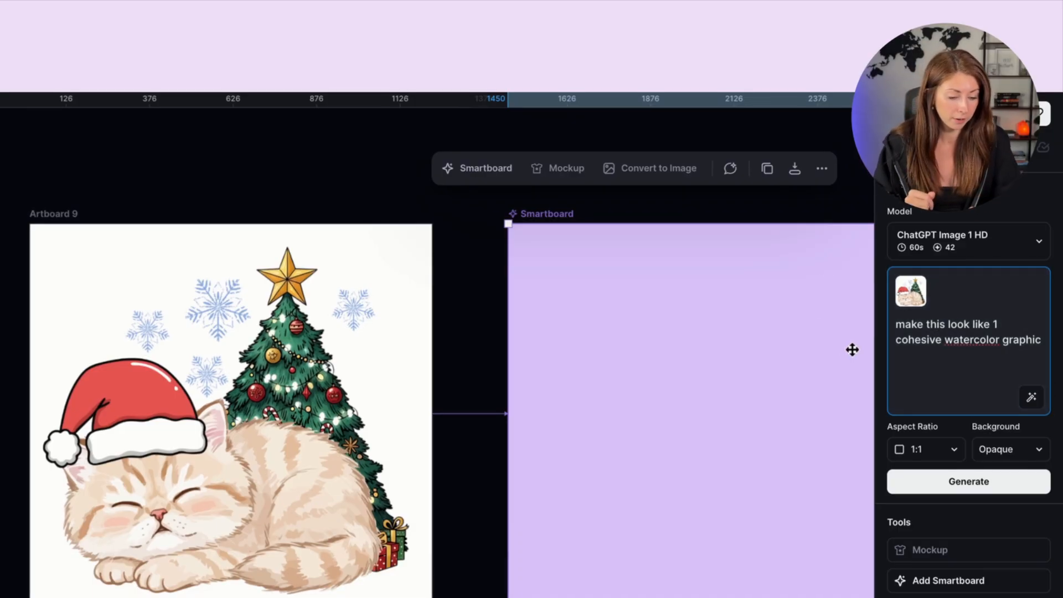
click(968, 481)
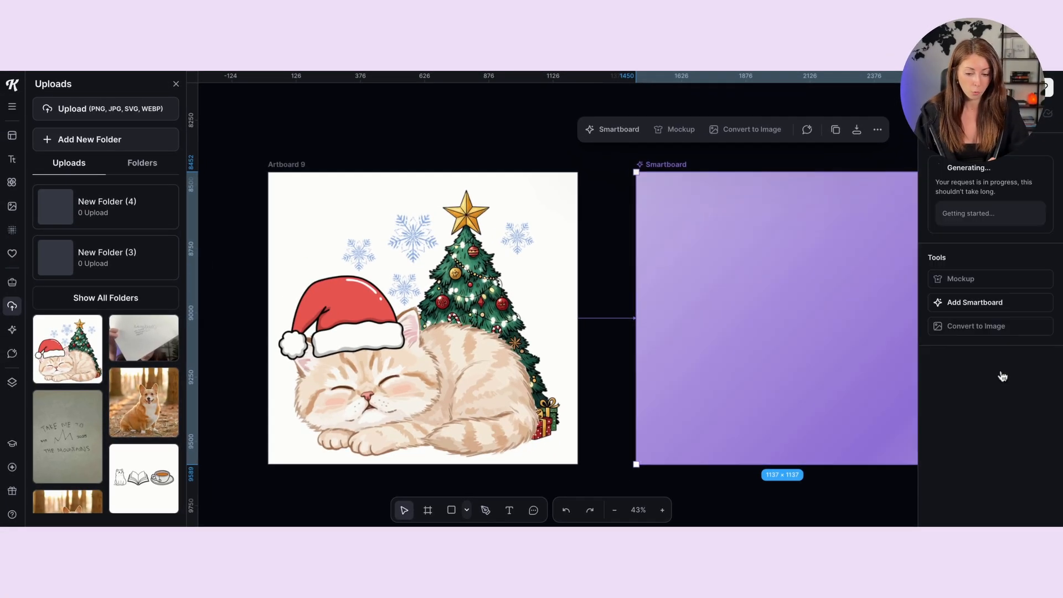